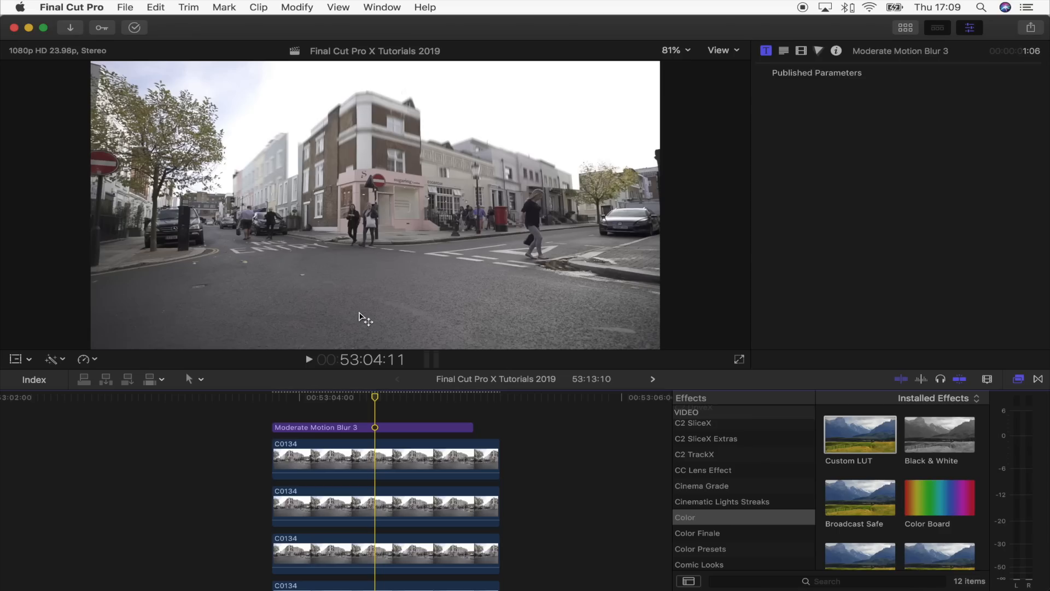
mouse_move(488, 98)
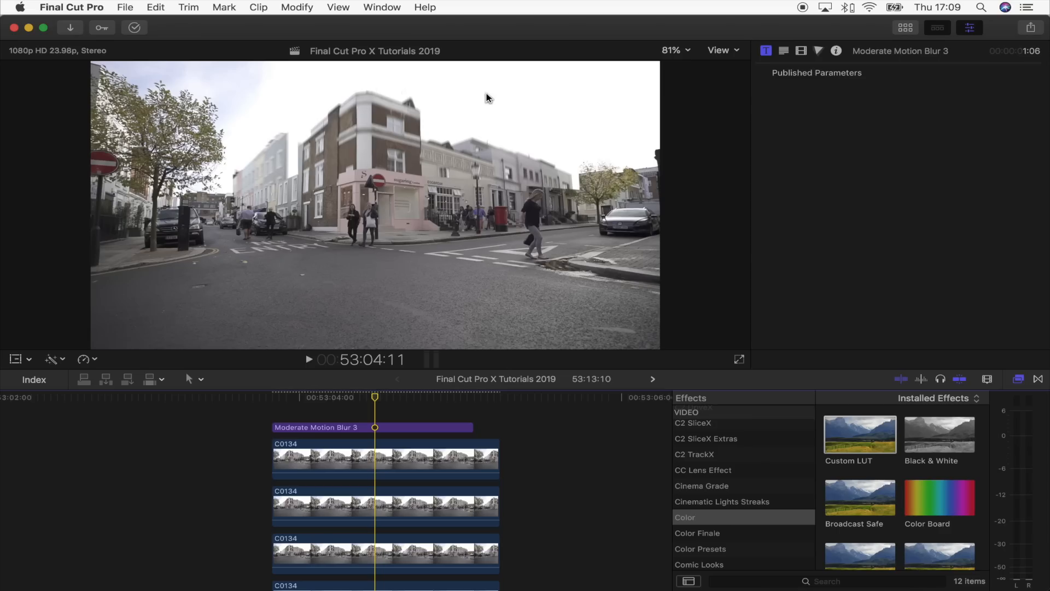
mouse_move(306, 98)
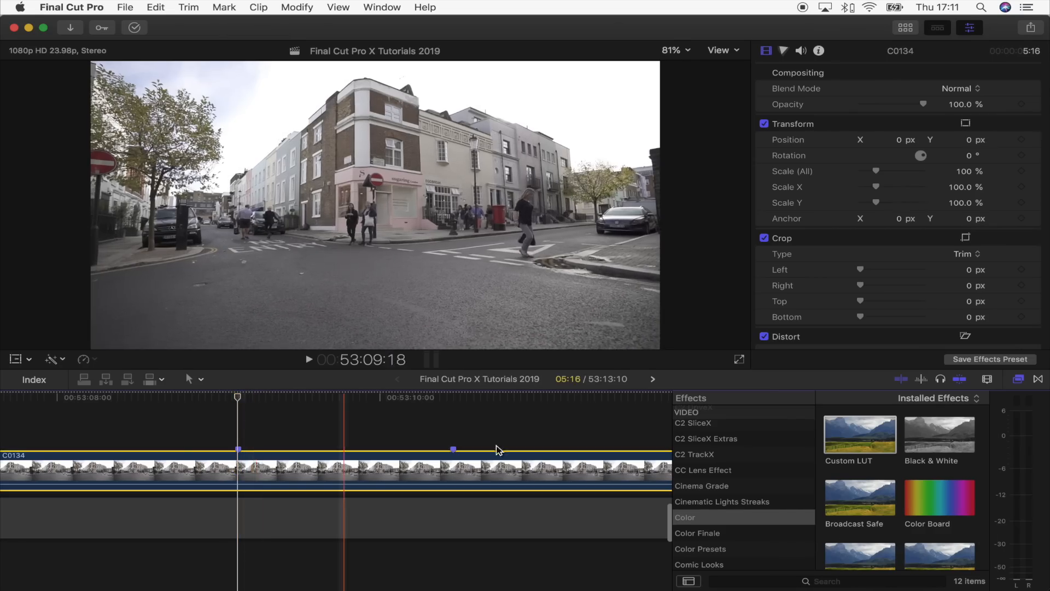
Show the Masks category in the Effects browser for clip C0134.
scroll("down", 3)
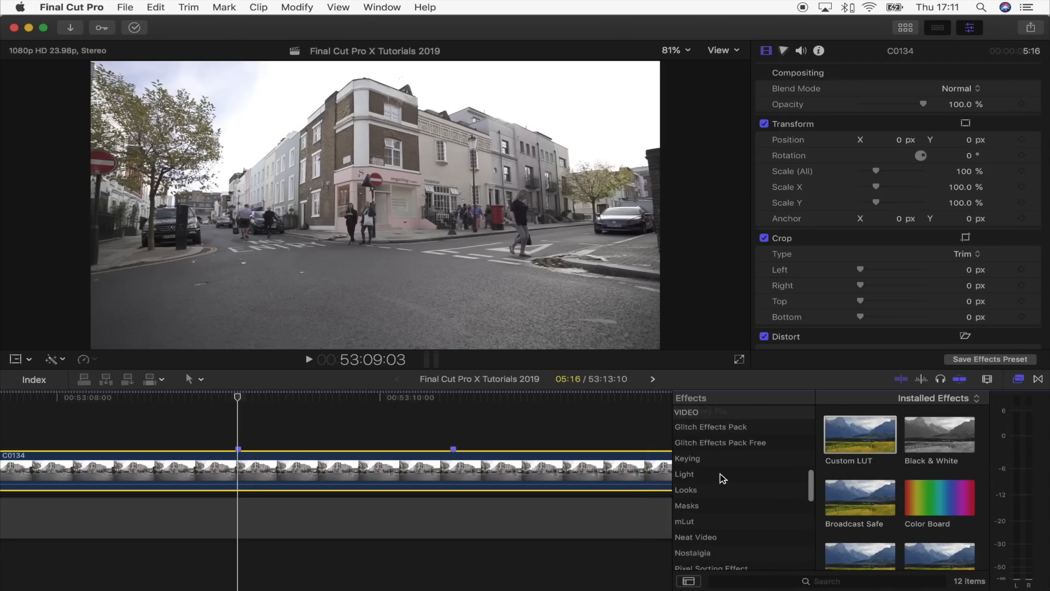
left_click(686, 485)
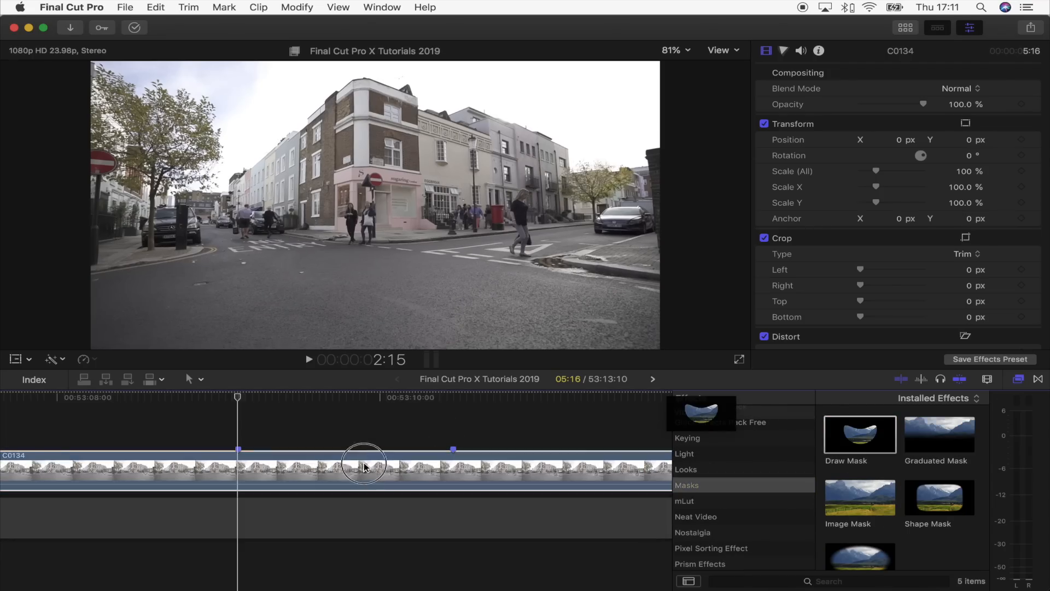
Apply Draw Mask to C0134 and place control points along the building bases.
double_click(860, 435)
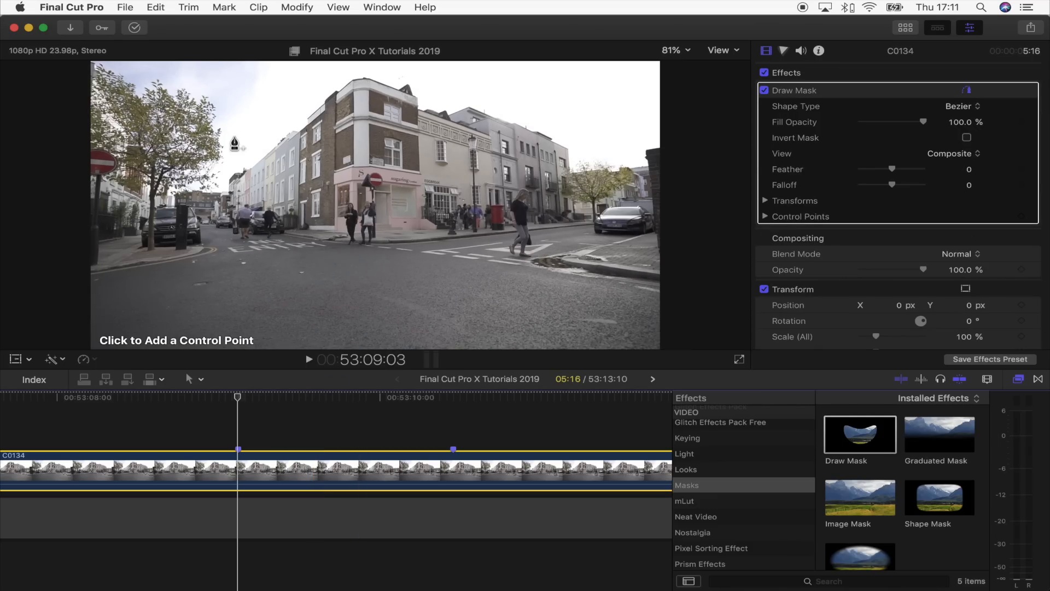
mouse_move(228, 199)
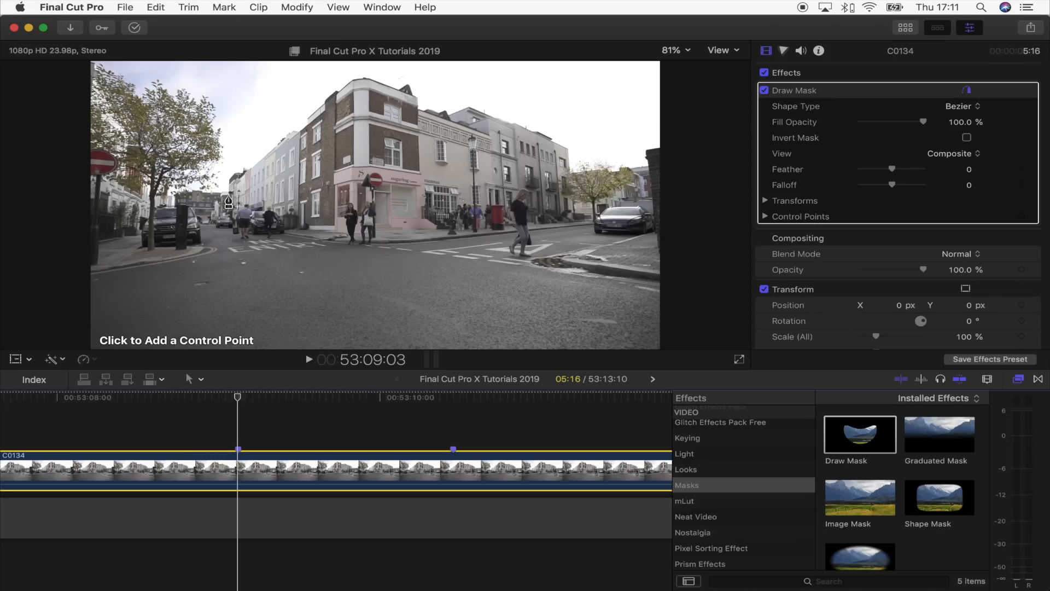
left_click(354, 166)
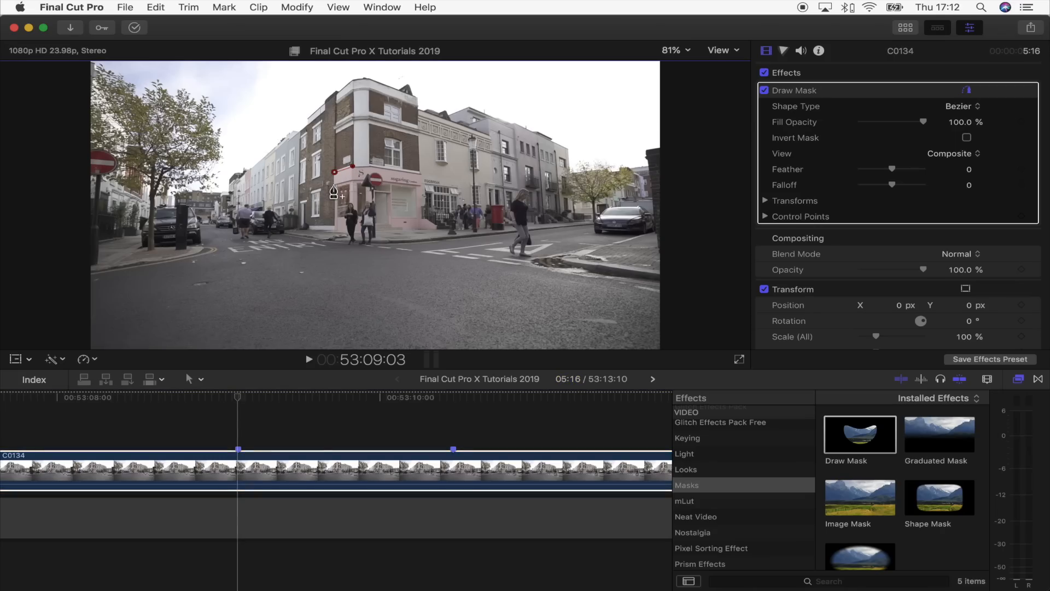
left_click(240, 206)
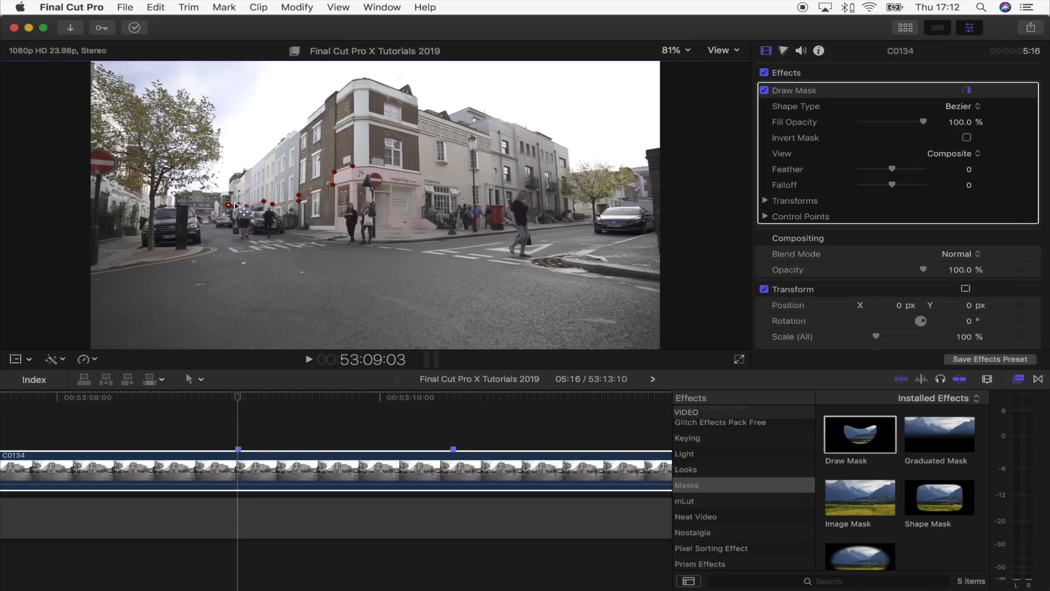
mouse_move(536, 114)
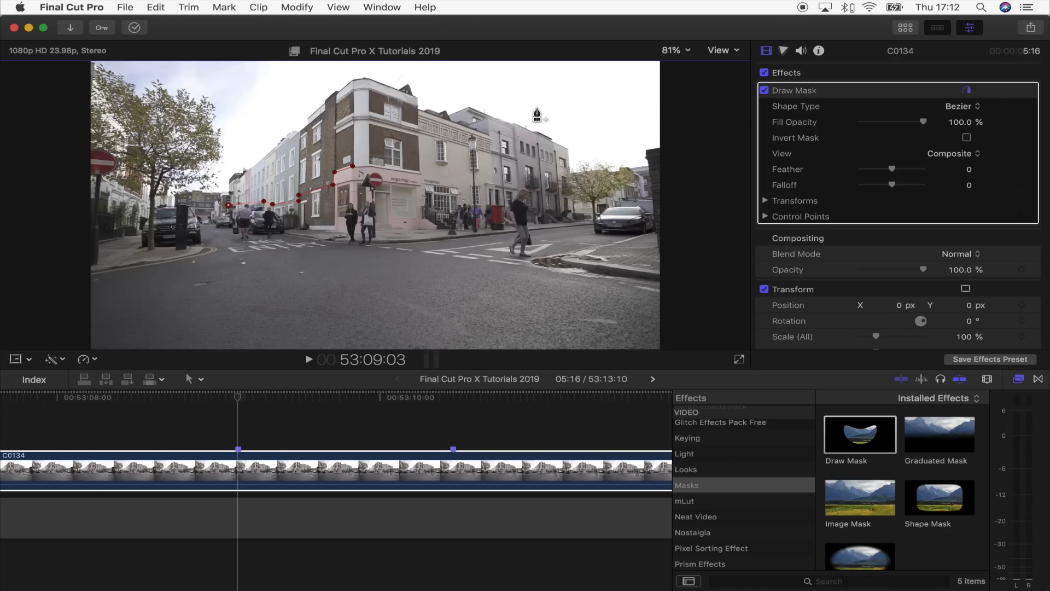
mouse_move(504, 105)
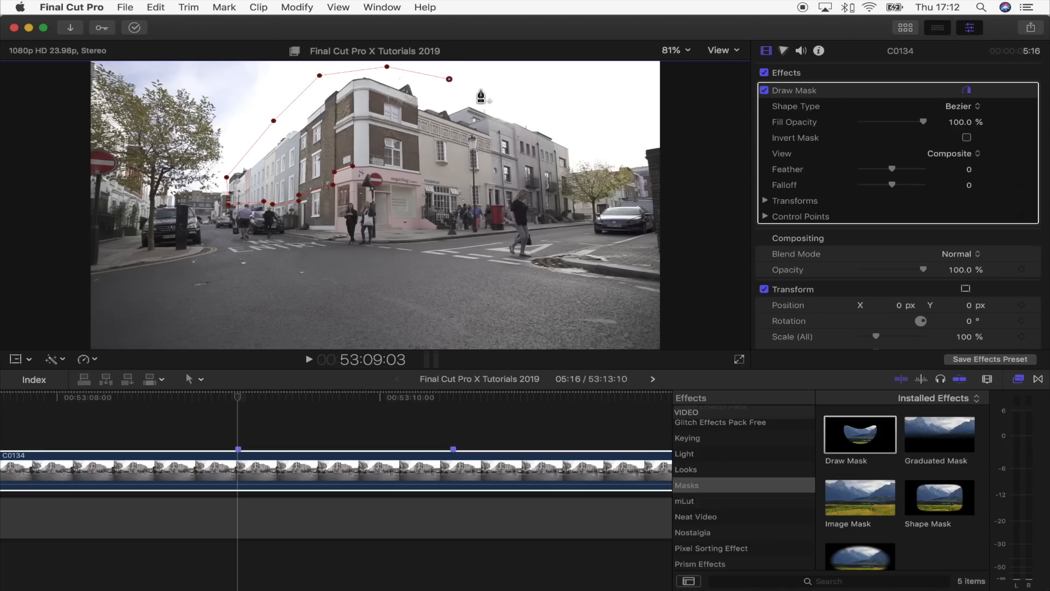
mouse_move(523, 112)
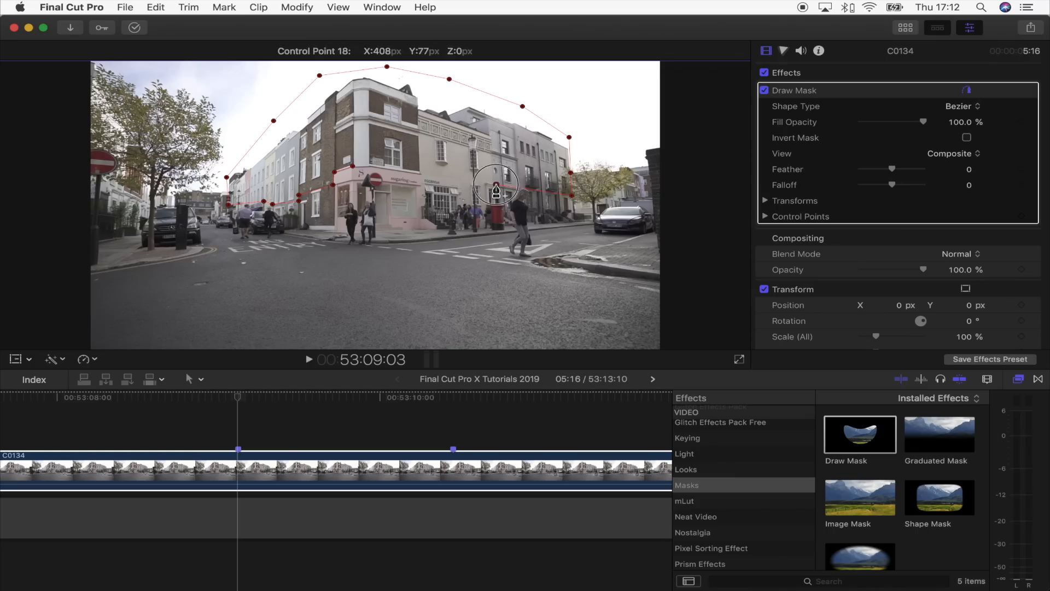
Close the building mask, reveal its Transforms and keyframe a slight position shift.
left_click(961, 106)
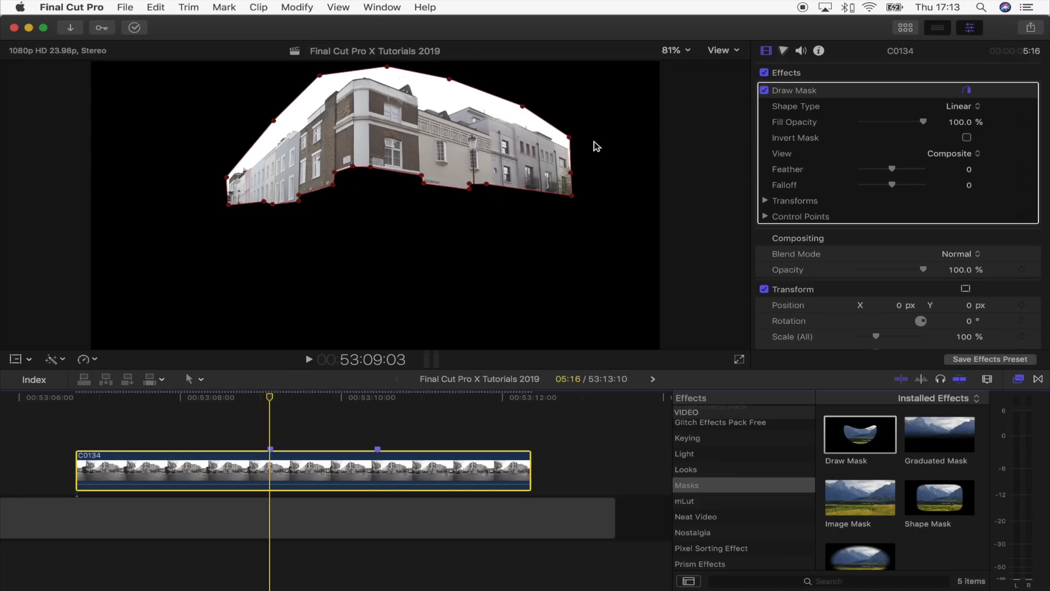
mouse_move(794, 129)
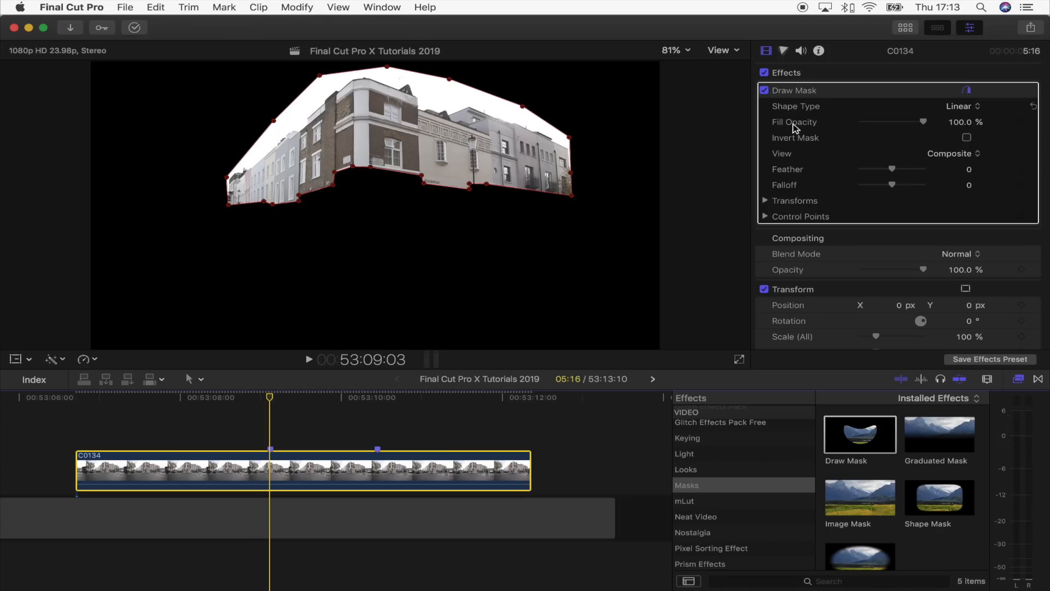
left_click(765, 201)
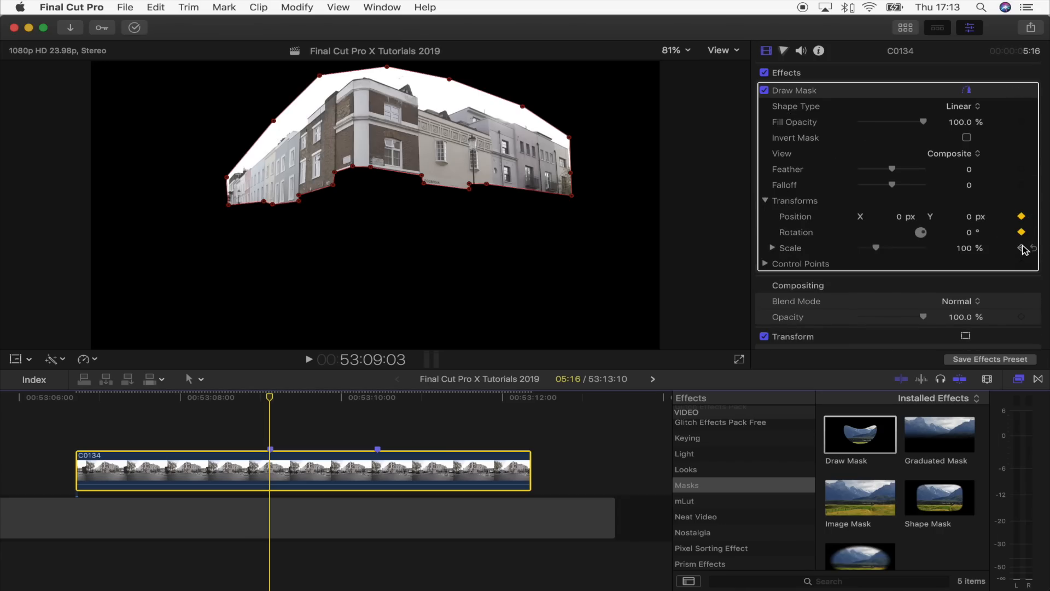
mouse_move(1022, 267)
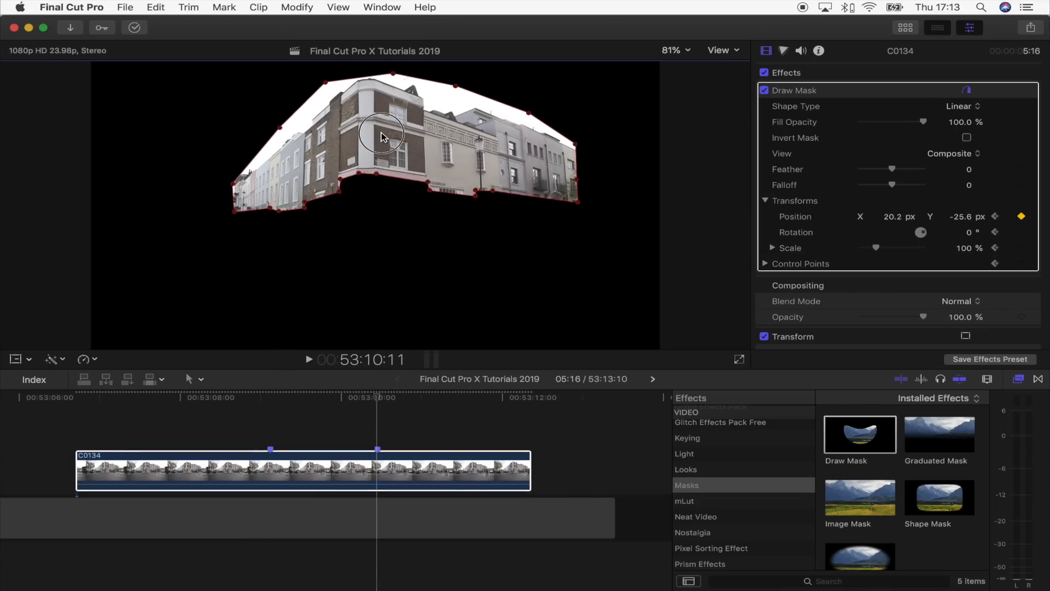
left_click_drag(382, 134, 378, 129)
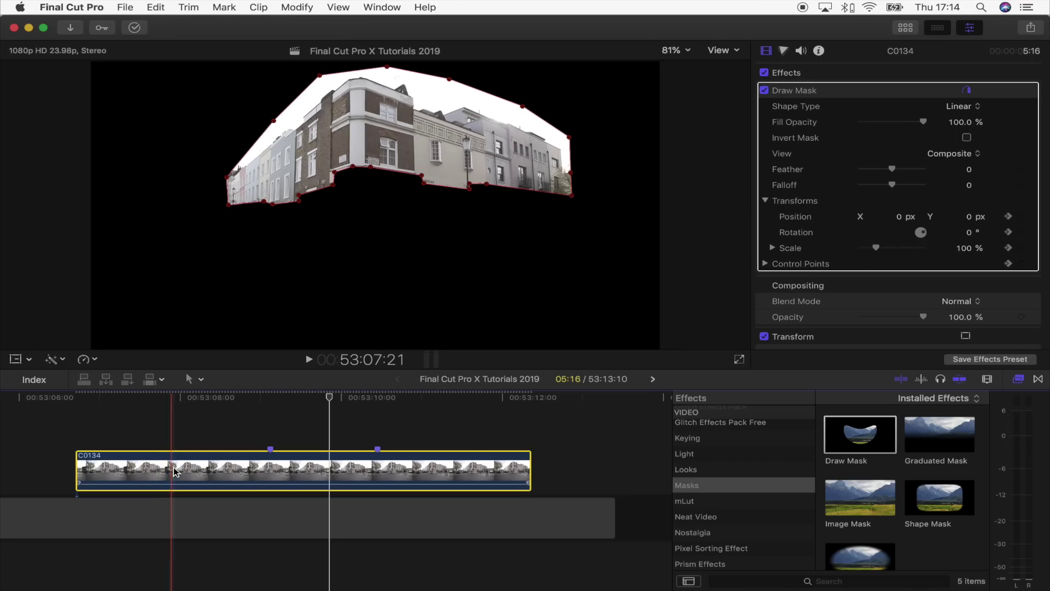
Duplicate C0134 onto a second layer and invert the upper copy's mask, adjusting Feather.
key("cmd+c")
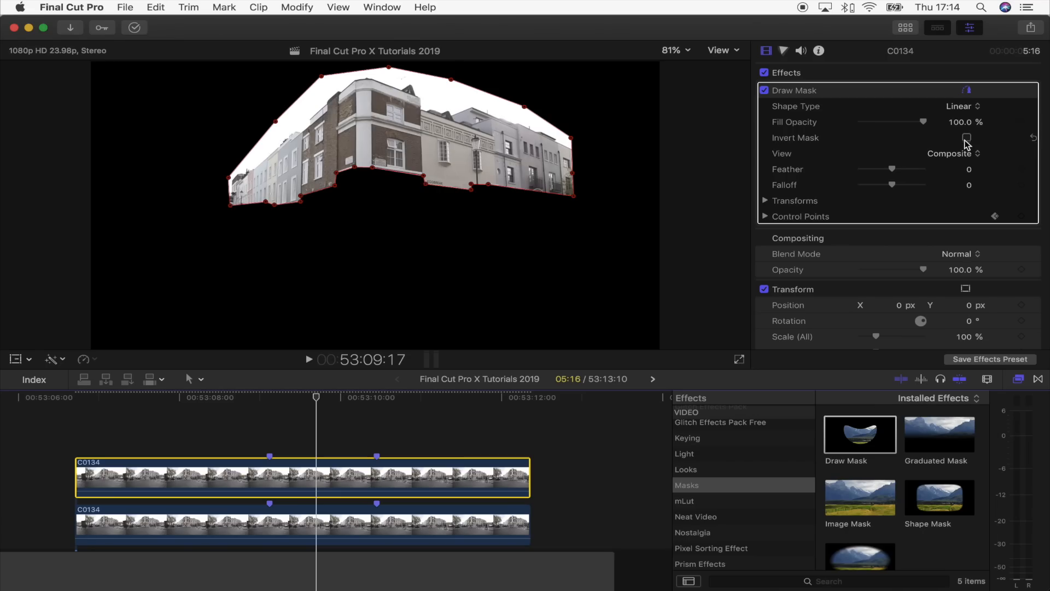
left_click(966, 137)
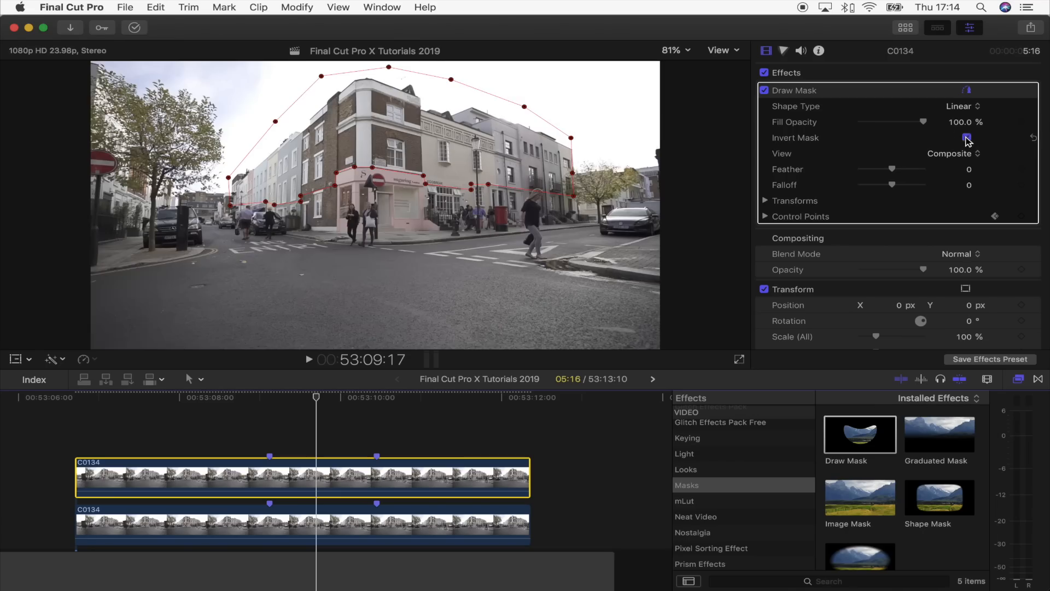
left_click(967, 138)
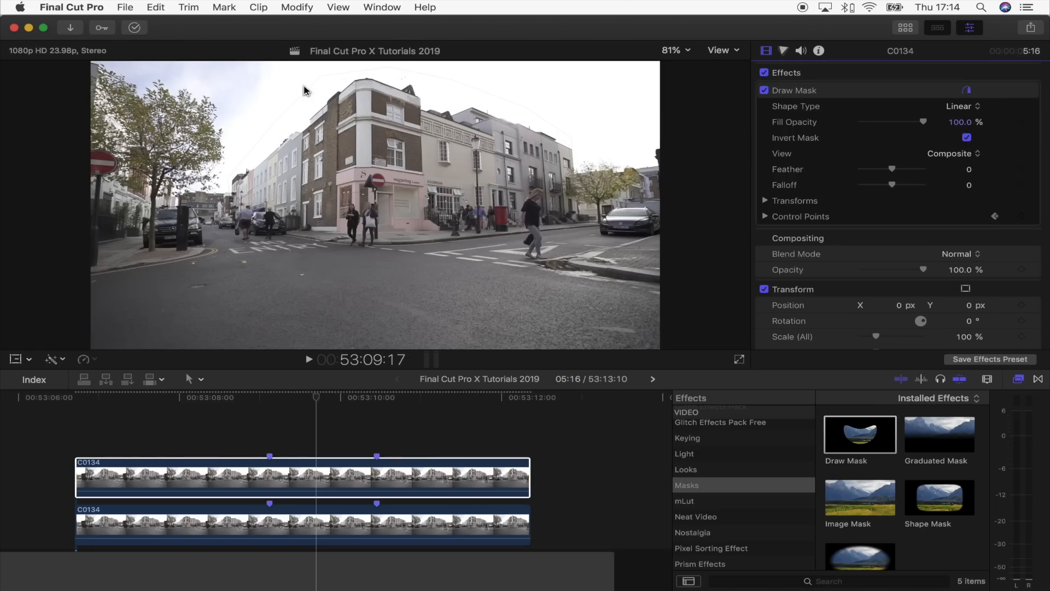
mouse_move(480, 275)
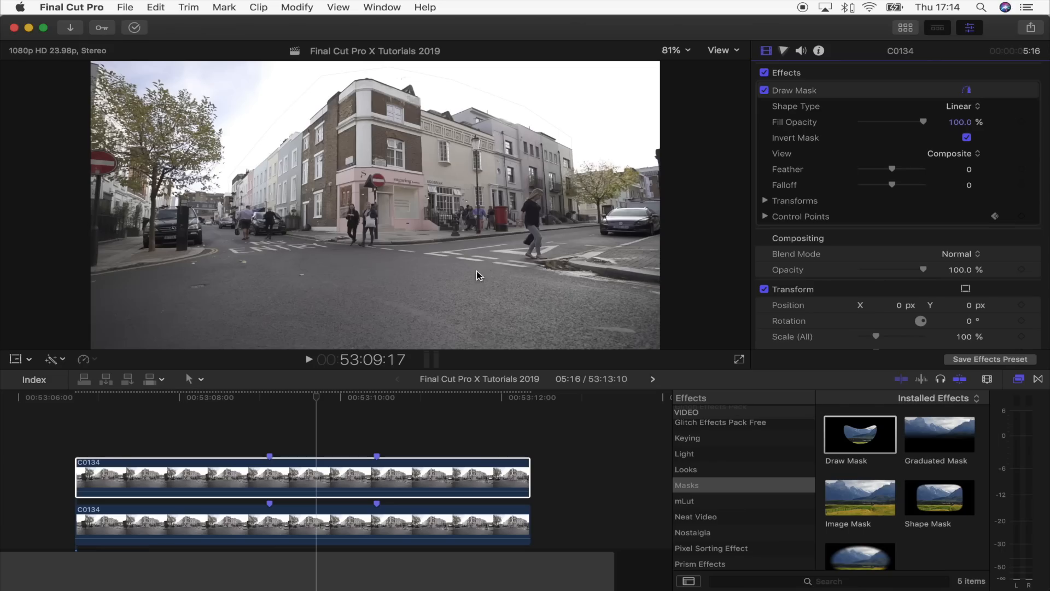
mouse_move(895, 171)
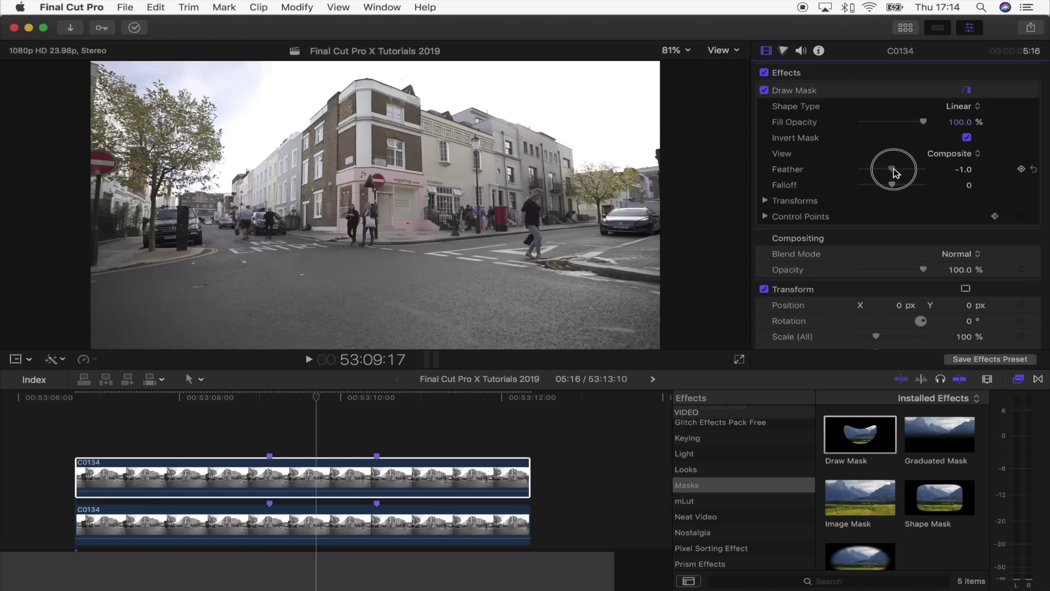
mouse_move(318, 396)
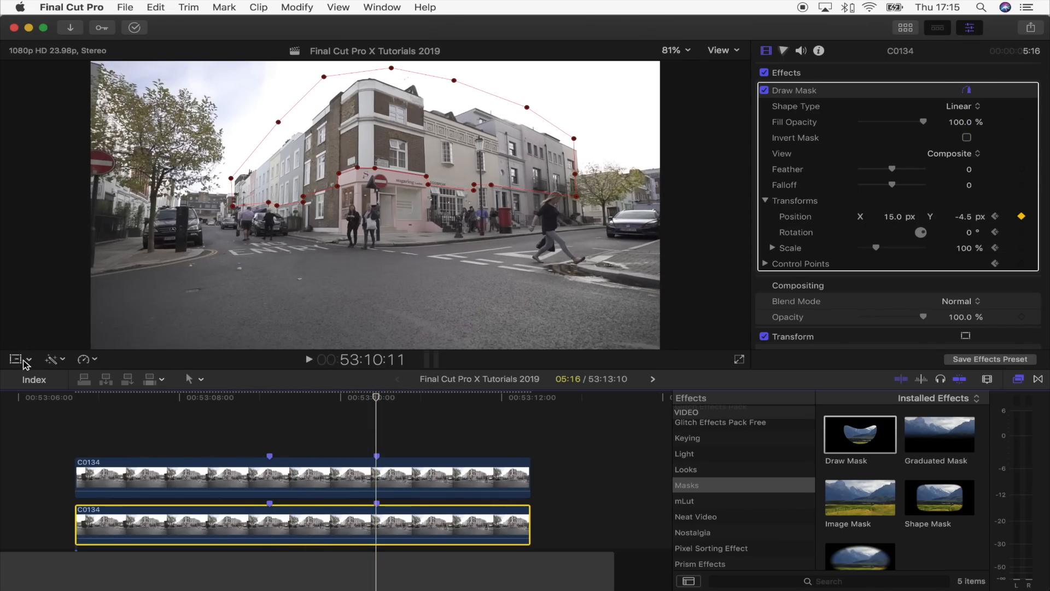
Distort the lower copy by pulling its top edge upward, keyframed at a later frame.
left_click(51, 360)
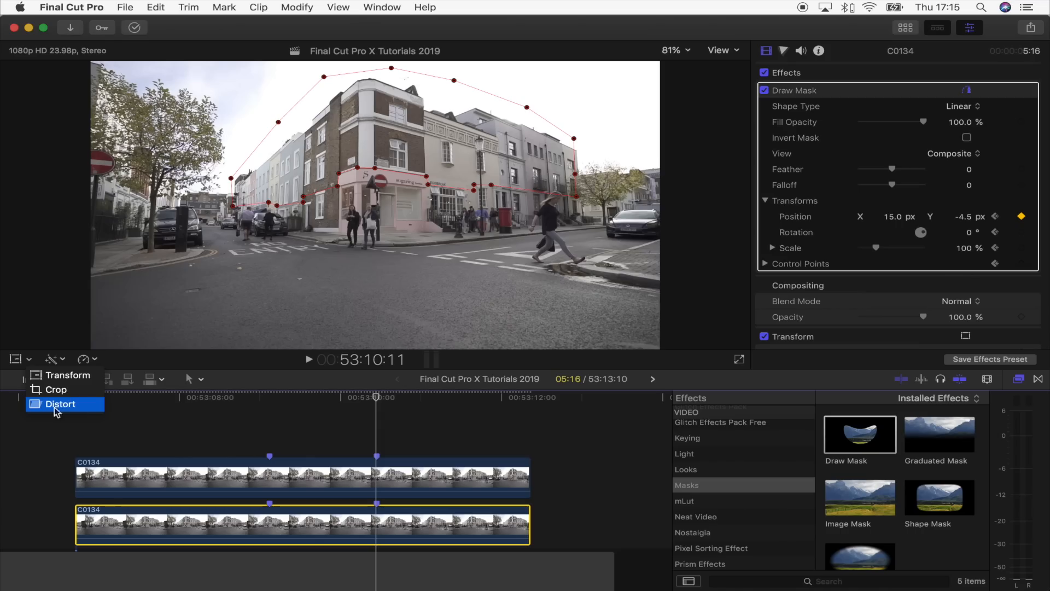
left_click(60, 403)
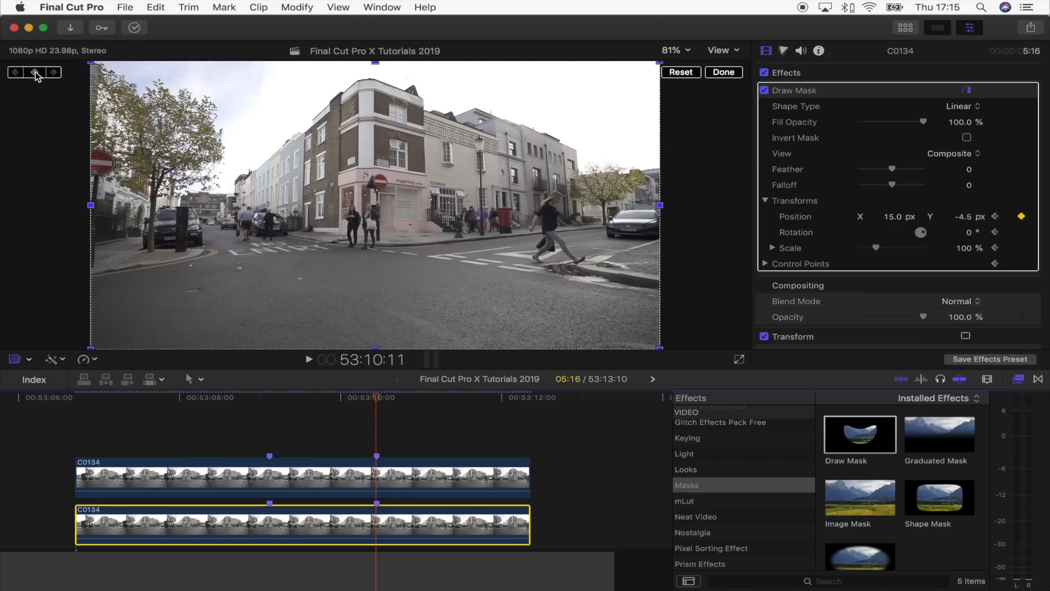
mouse_move(329, 371)
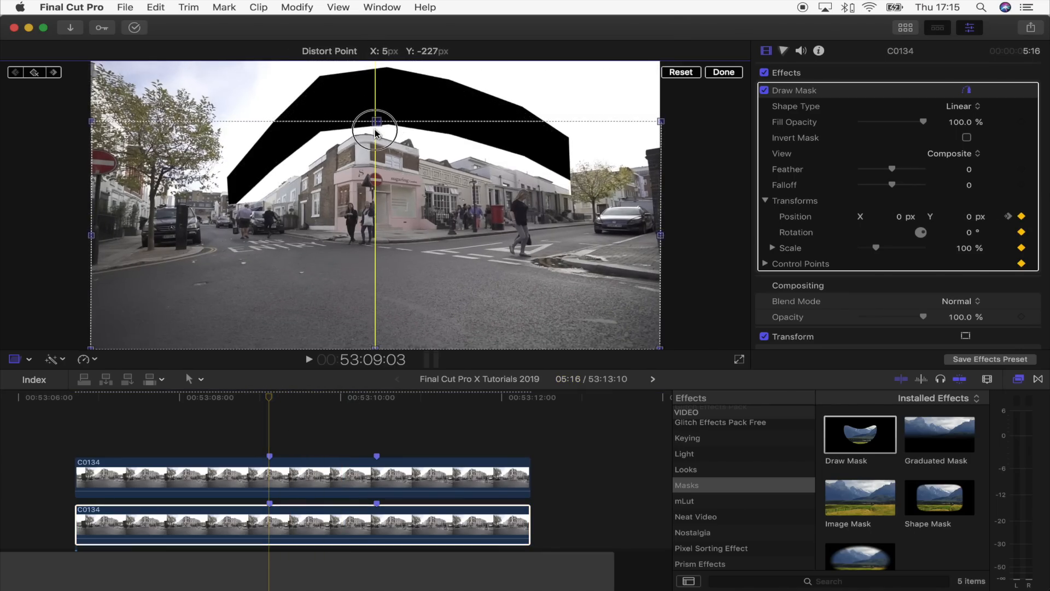
left_click_drag(375, 124, 375, 158)
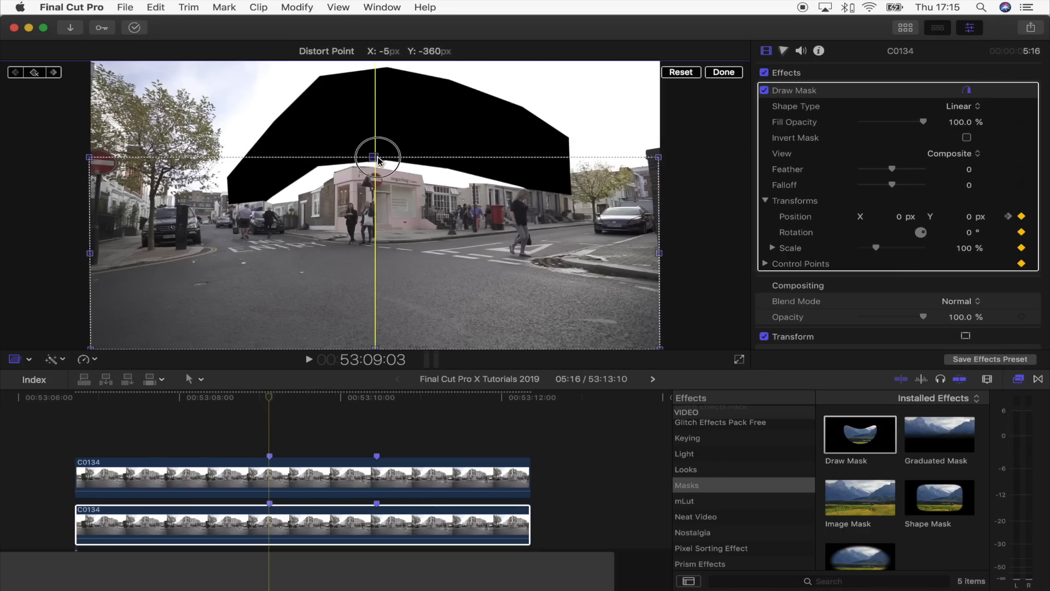
left_click(723, 73)
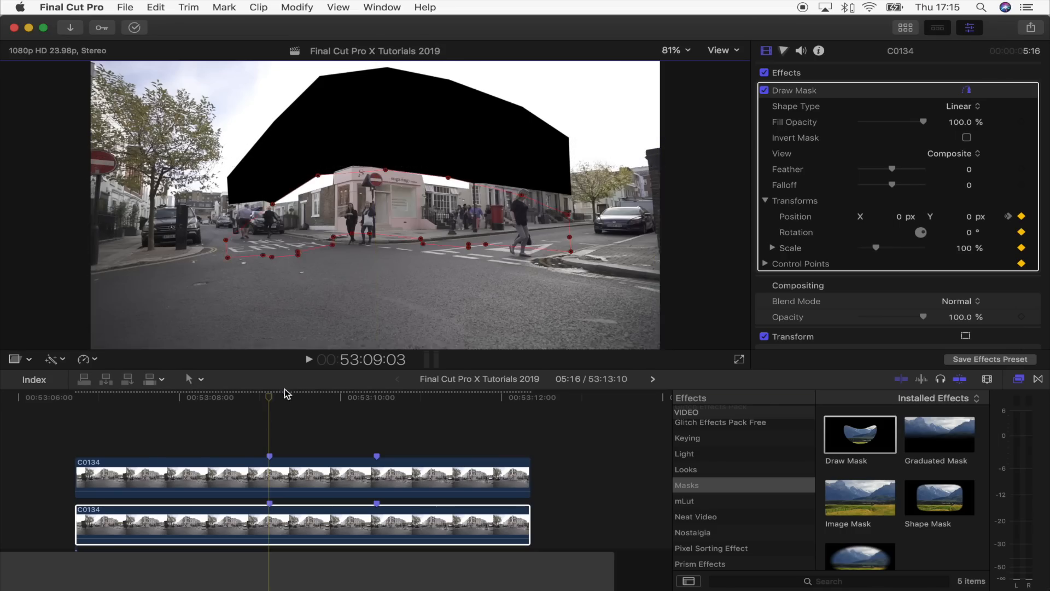
left_click(309, 359)
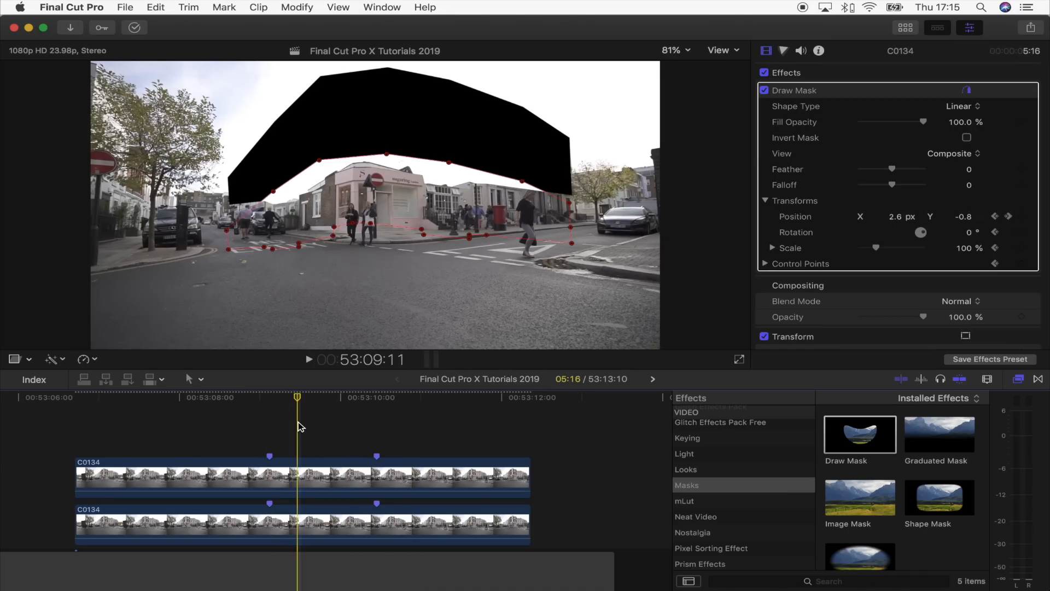
left_click(966, 138)
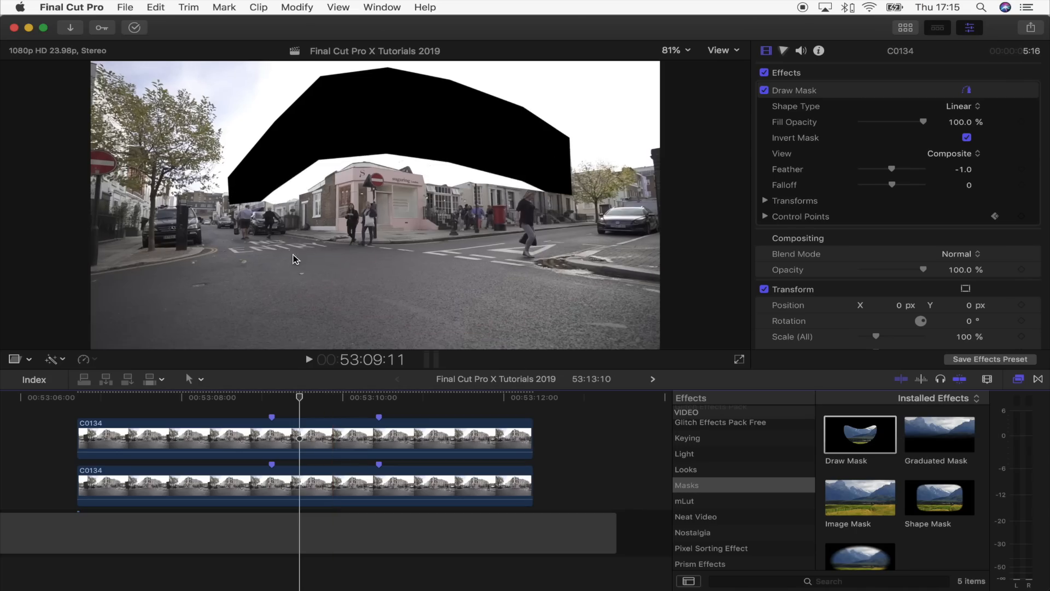
Add a Custom solid generator beneath the clips and set its colour to white.
left_click(381, 8)
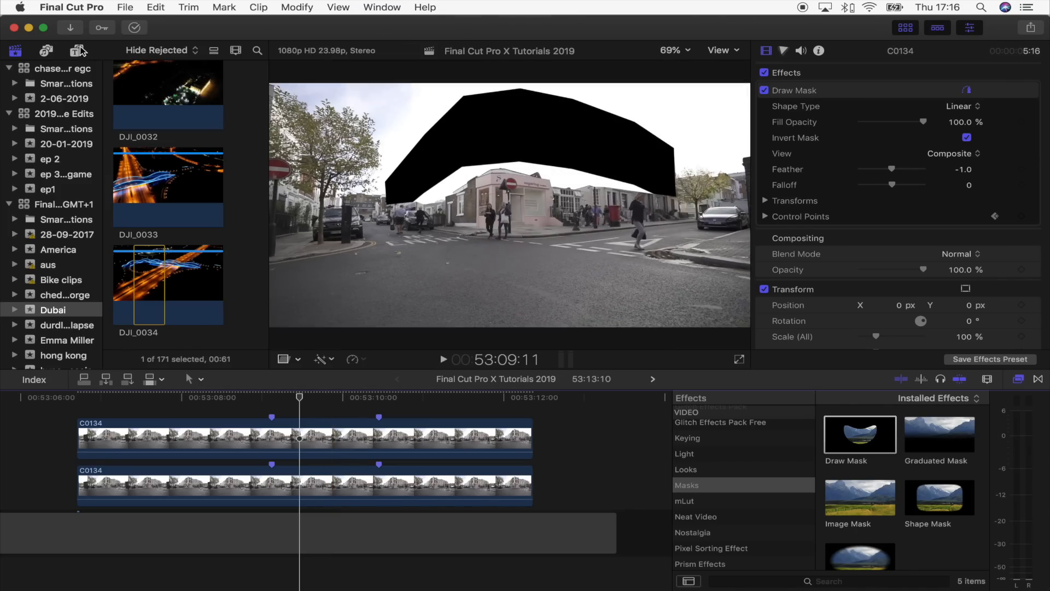
left_click(77, 51)
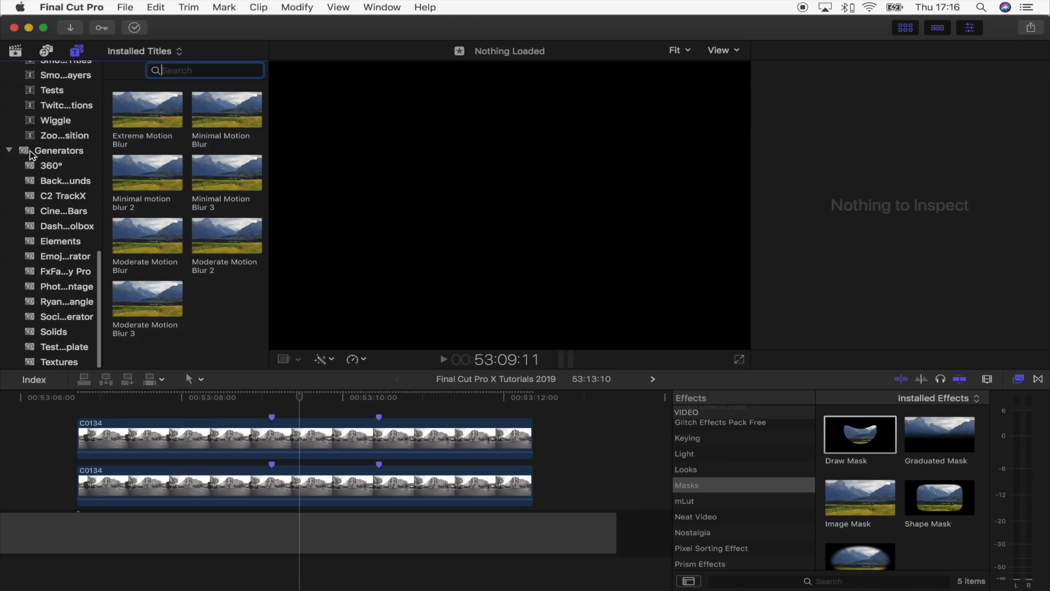
mouse_move(53, 334)
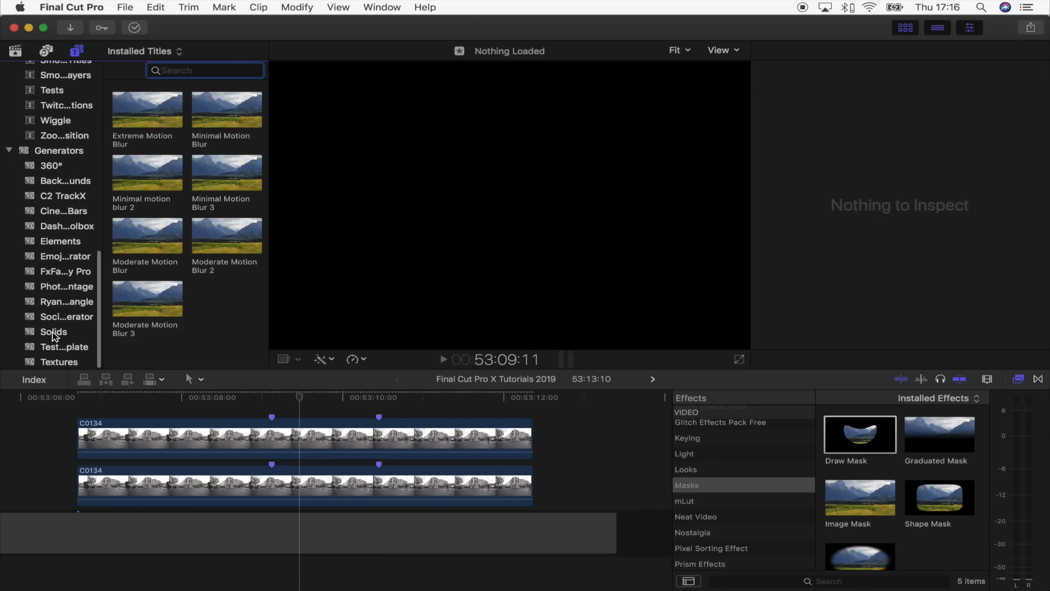
left_click(54, 332)
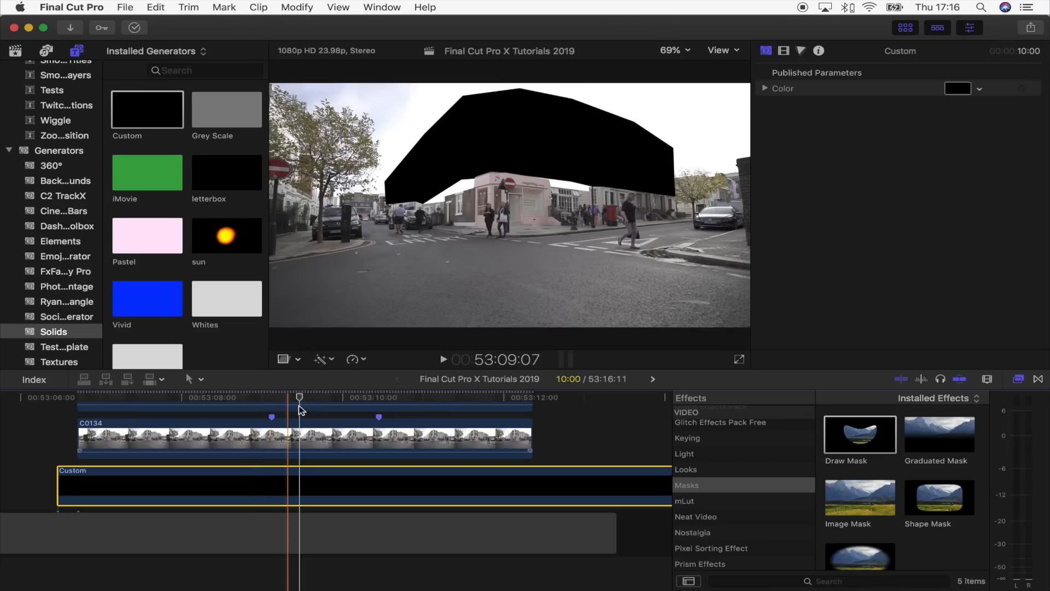
left_click(958, 88)
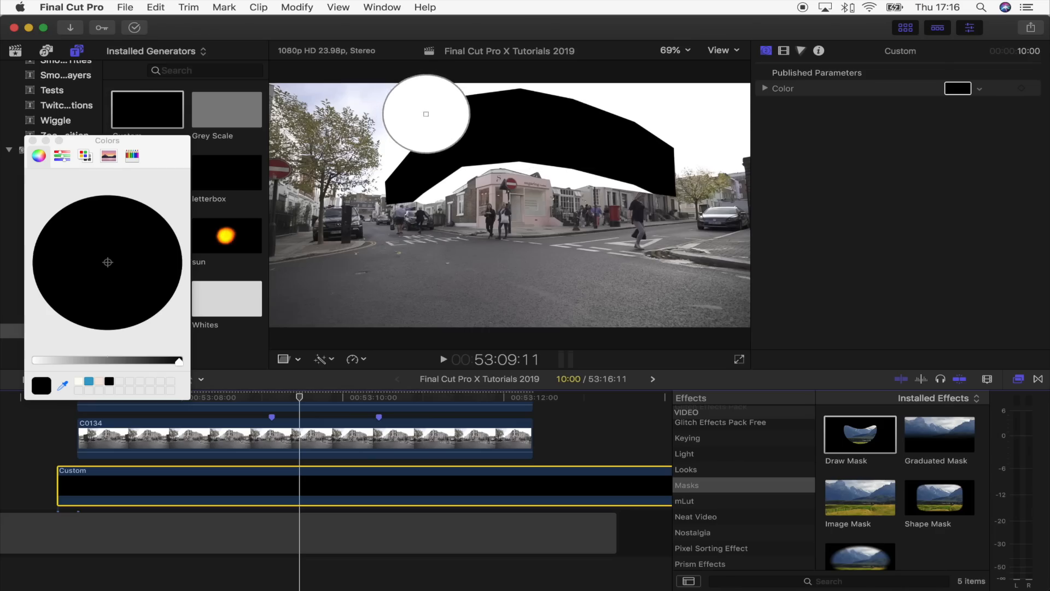
left_click(40, 156)
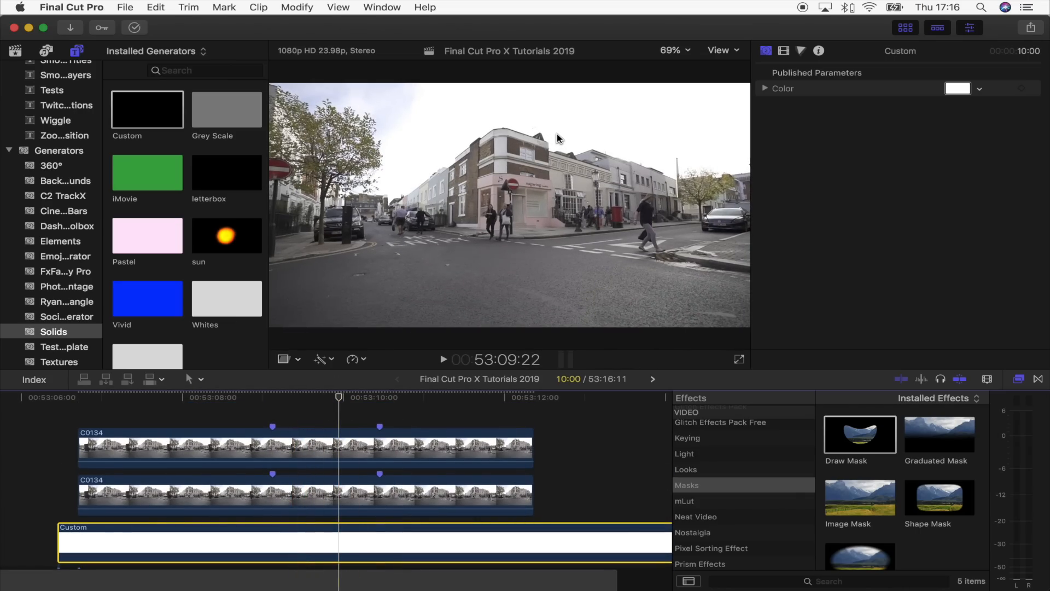
left_click(268, 495)
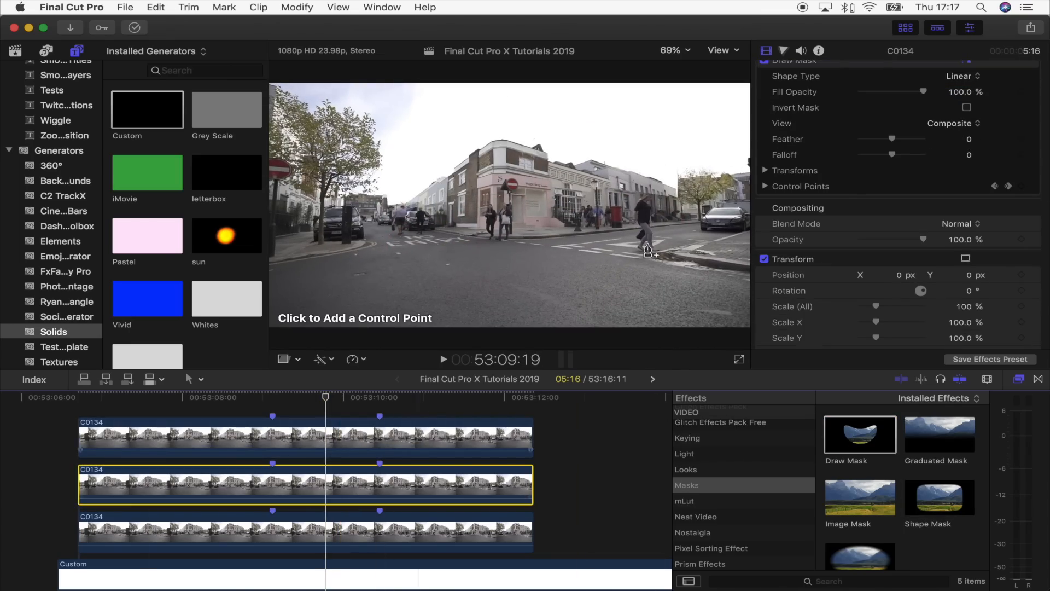
Start a second drawn mask around the left buildings and show the clip's video animation.
left_click(375, 397)
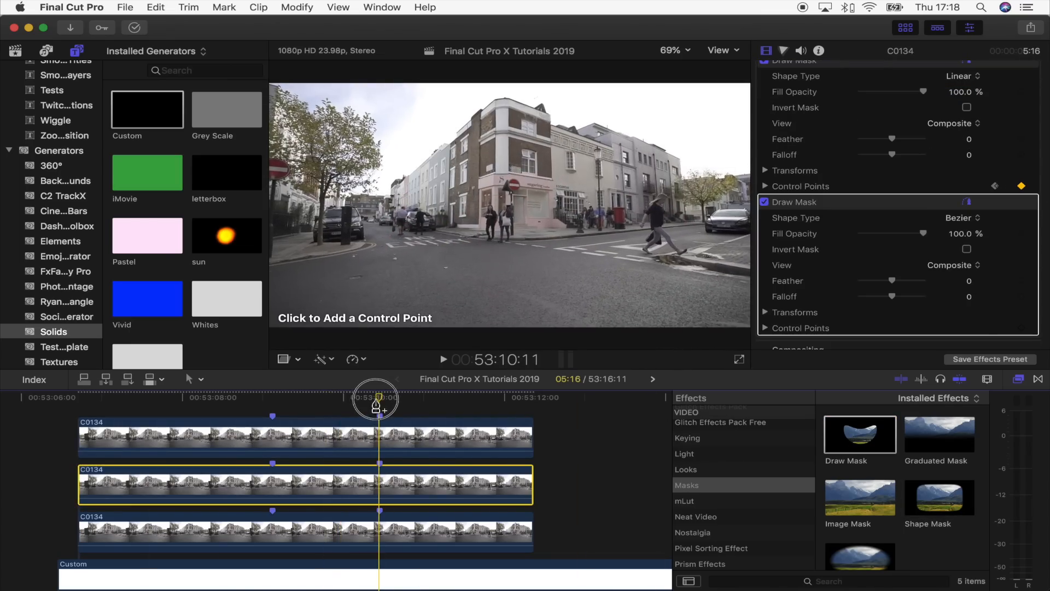
mouse_move(449, 205)
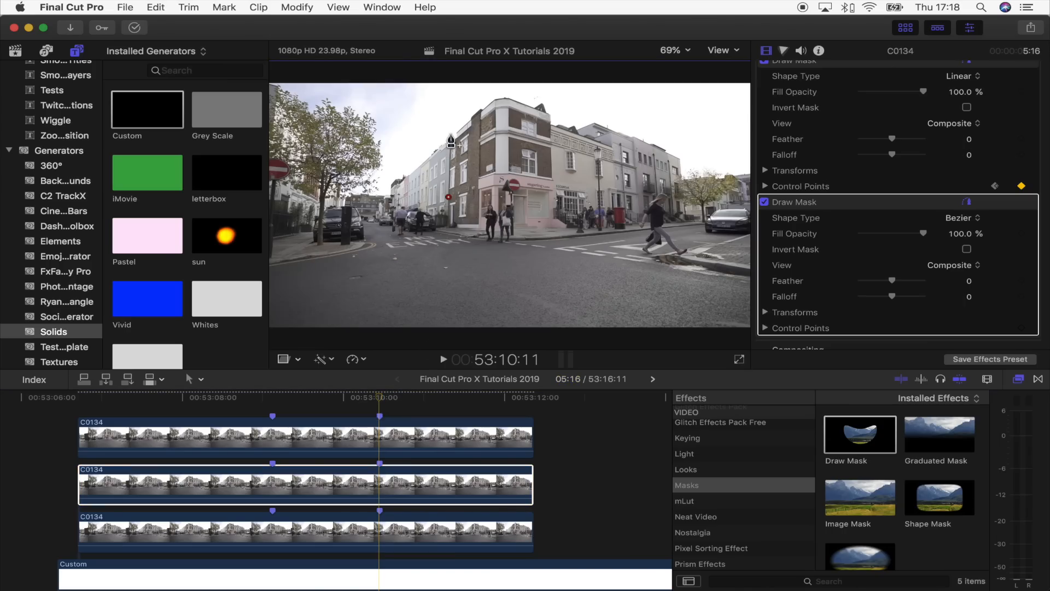
left_click(959, 218)
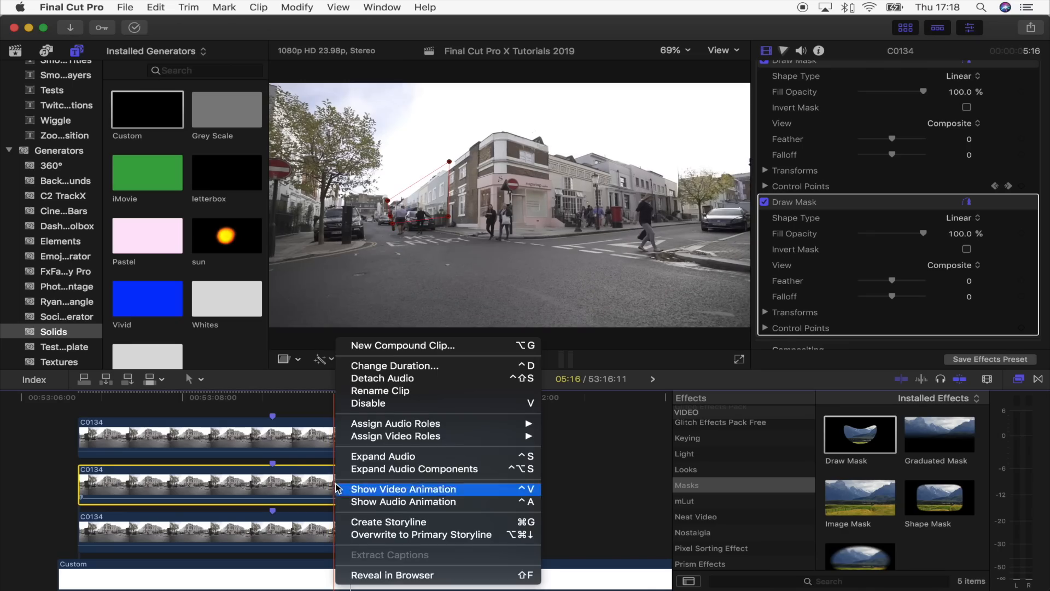
left_click(404, 489)
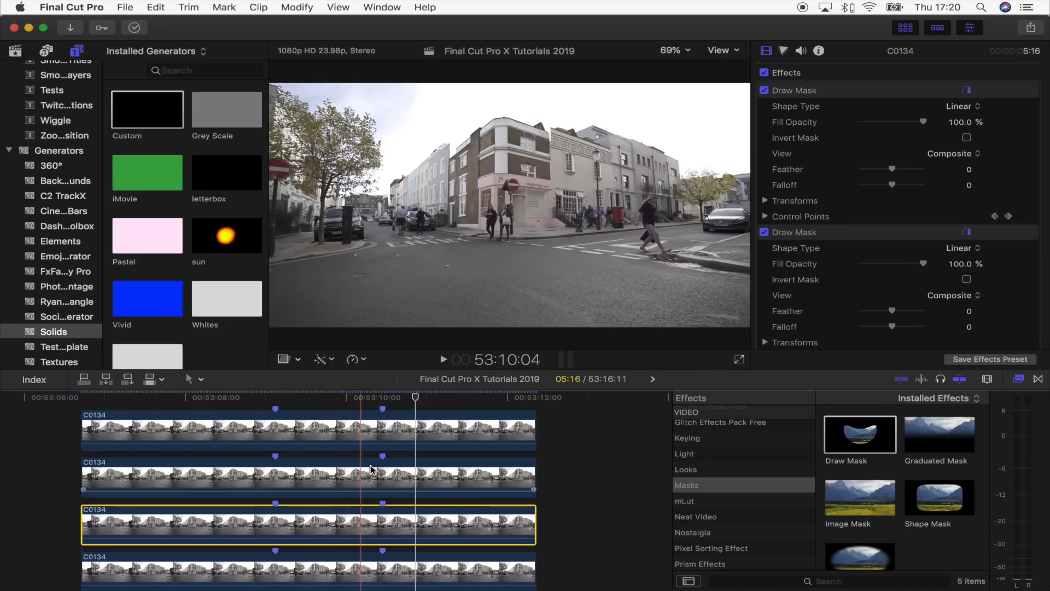
Select a copy of C0134 in the timeline.
left_click(440, 359)
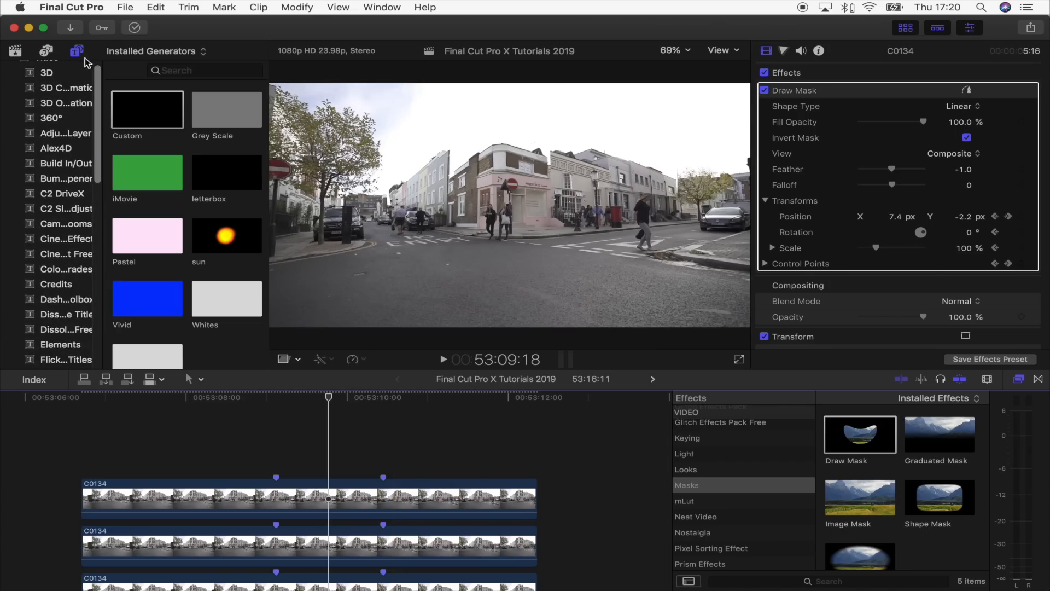
Place Moderate Motion Blur 2 above the stacked clips and review the rising section.
scroll("down", 3)
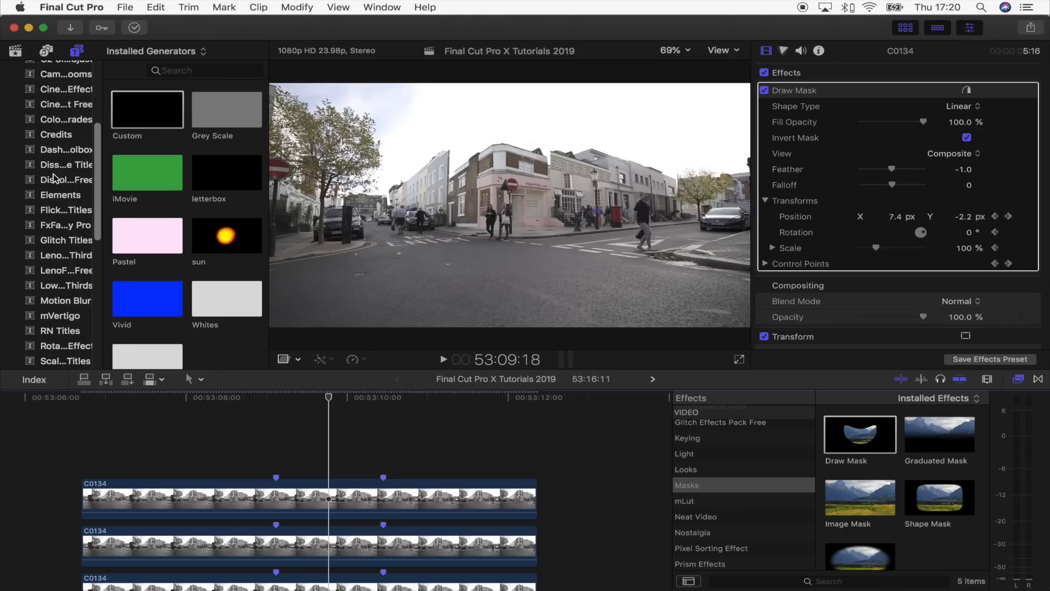
left_click(66, 300)
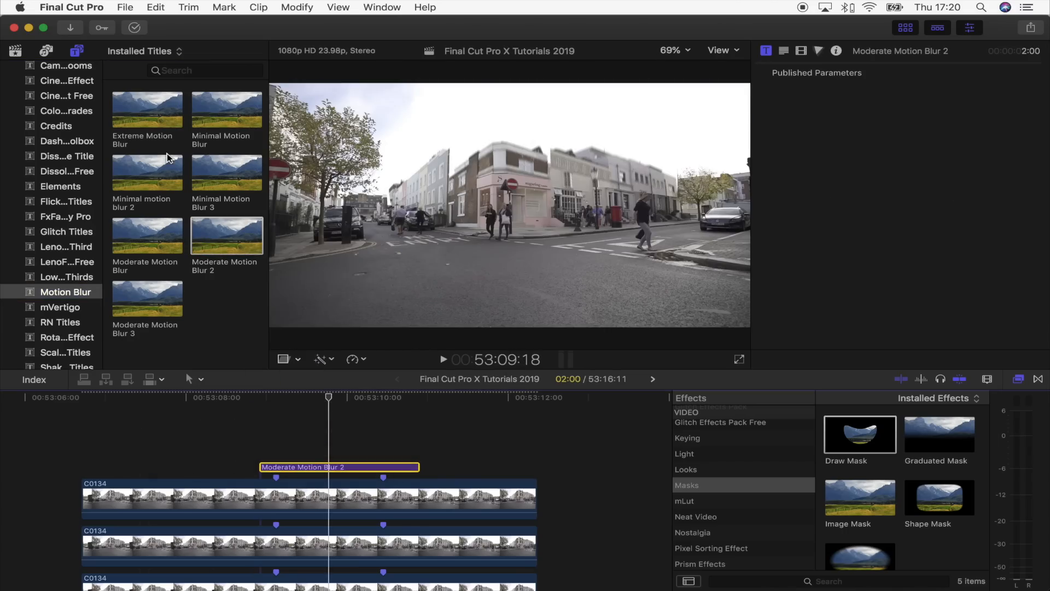
mouse_move(168, 164)
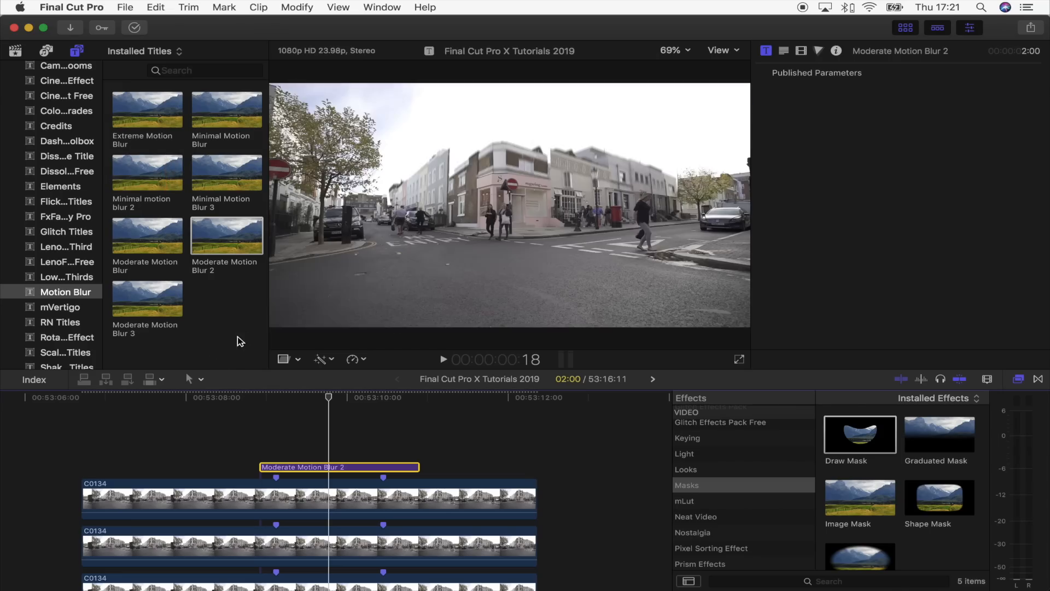
left_click(328, 397)
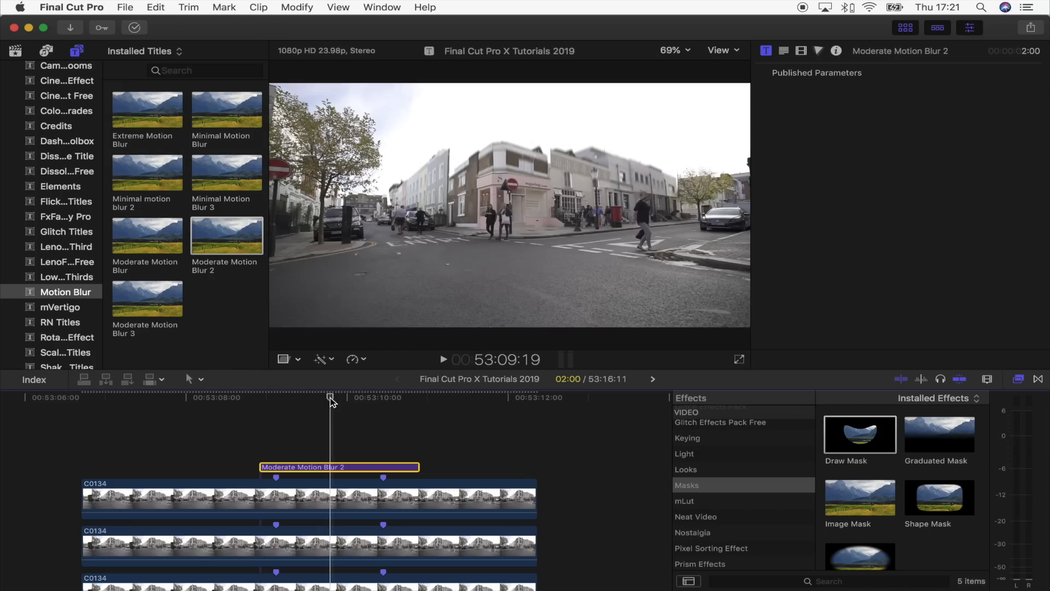